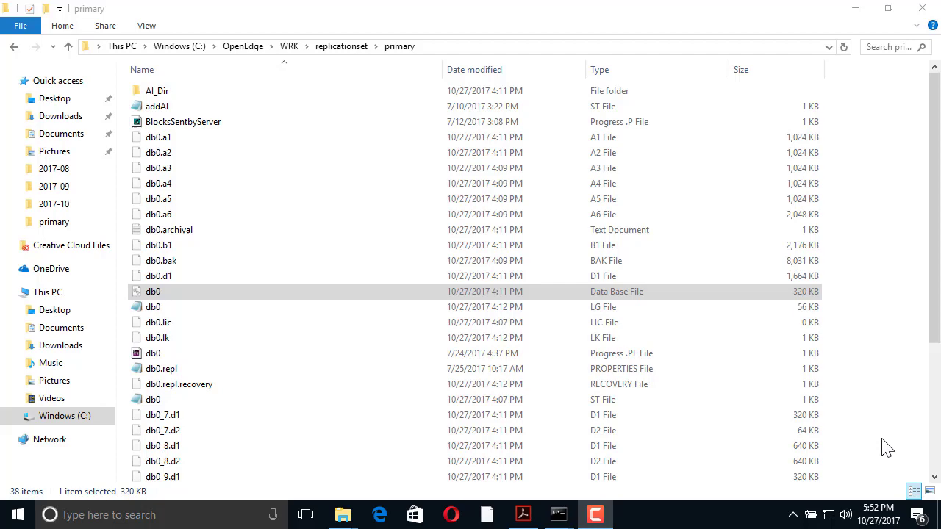
mouse_move(429, 336)
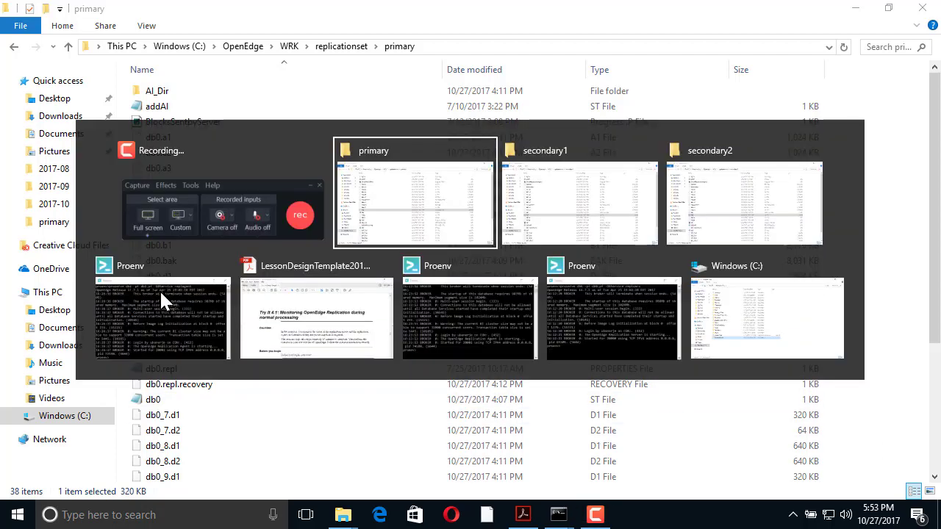
Browse the secondary1 and primary folders and load the db0.lg log into Notepad++
left_click(579, 202)
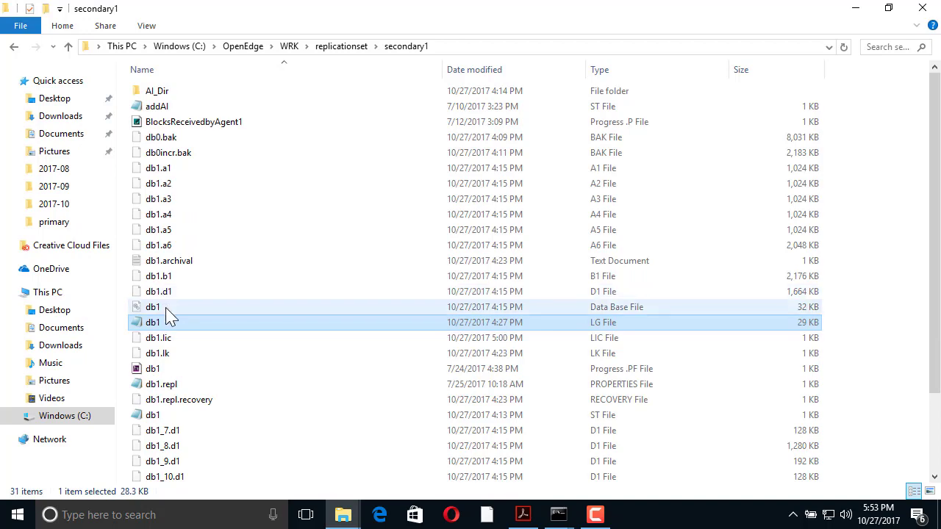
key("alt+tab")
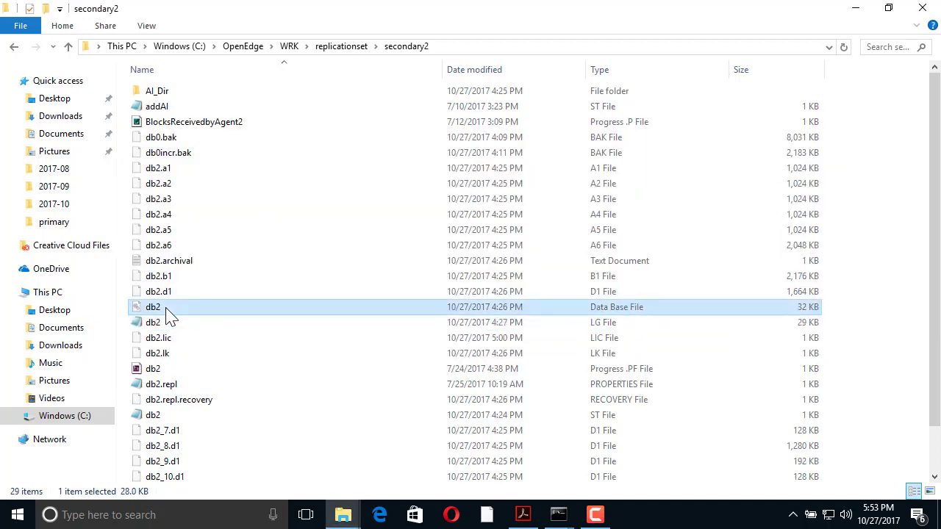
key("alt+tab")
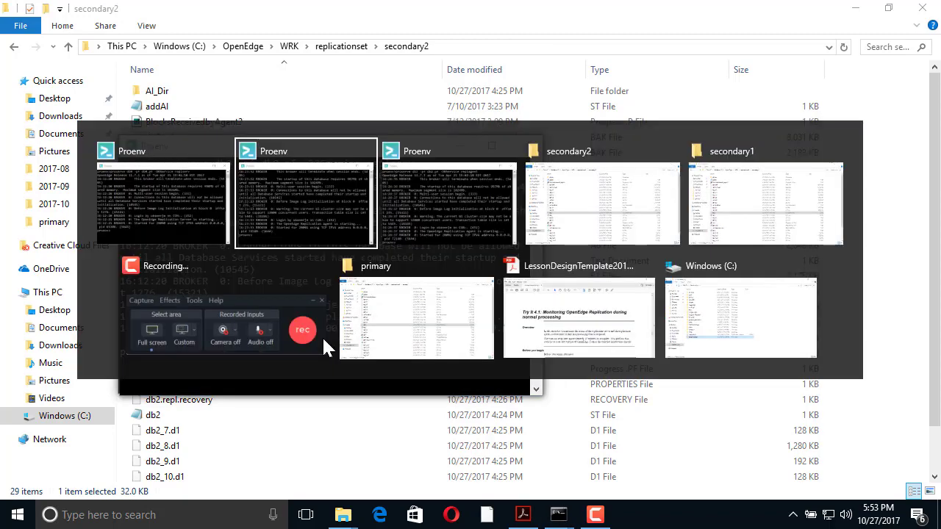
left_click(414, 317)
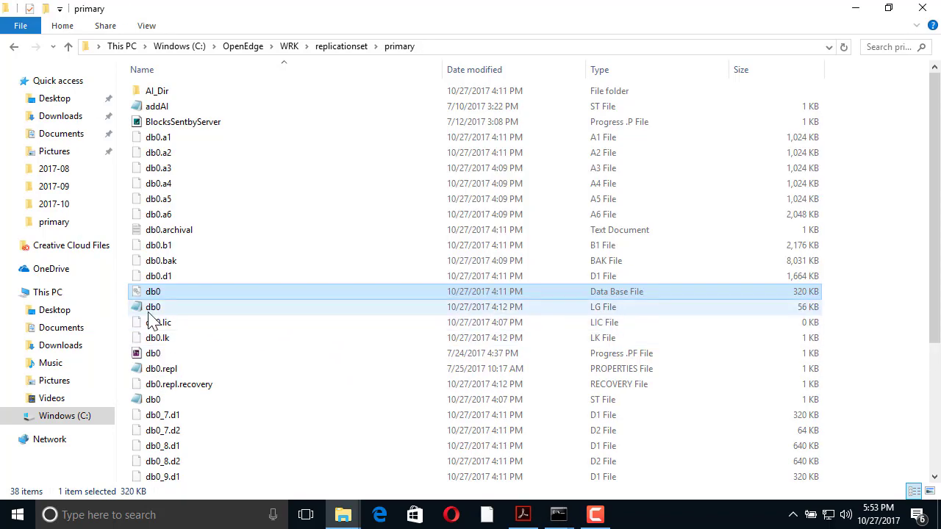
double_click(153, 308)
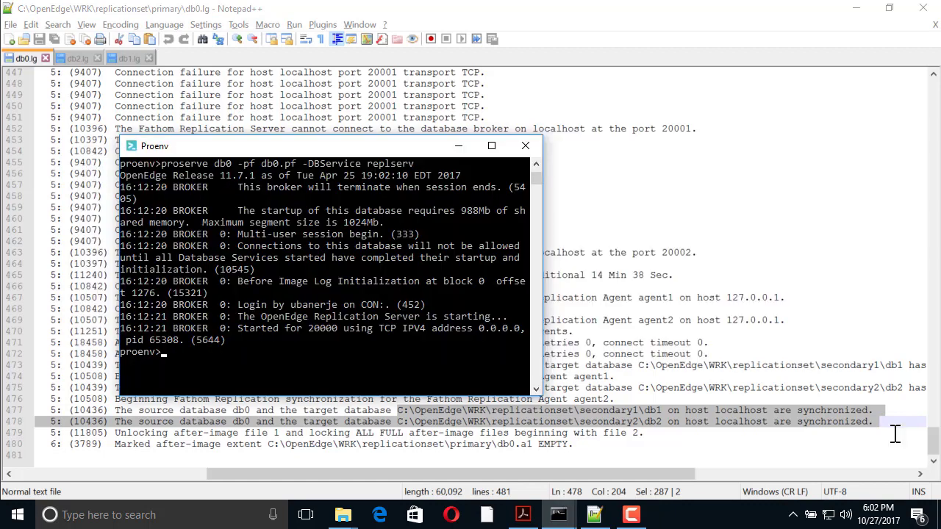
Run dsrutil db0 -C transition failover, getting Succeeded for synchronization, server processing and target transition
type("dsrutil db")
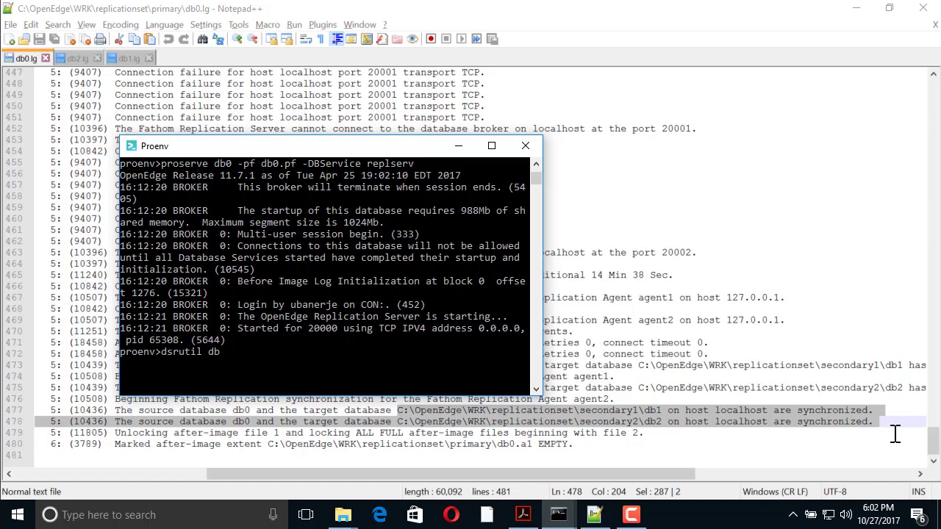
type("-C tr")
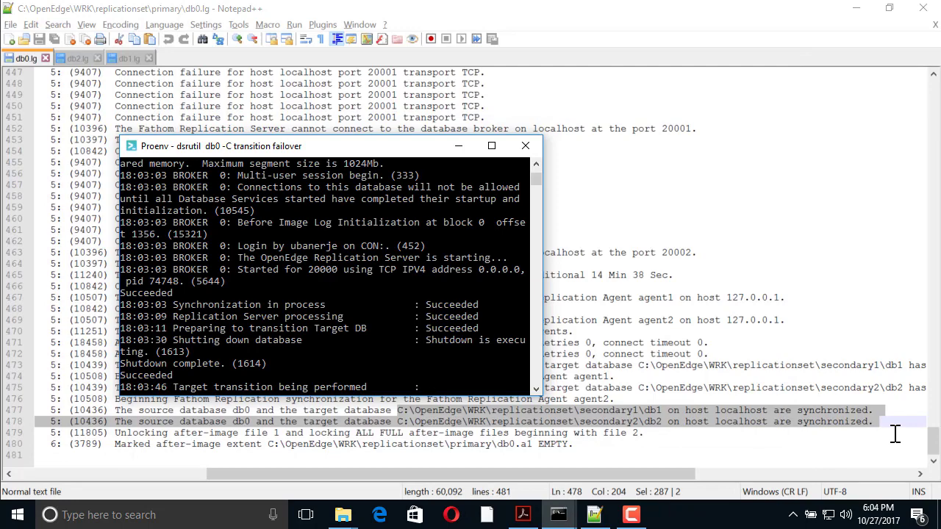
scroll("down", 3)
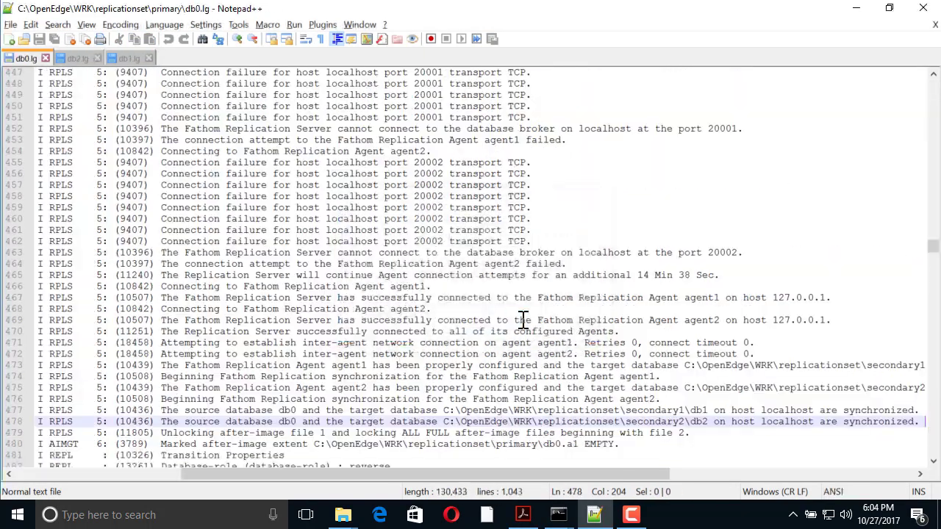
Read the end of db0.lg and db1.lg showing db0 now a target of db1 and db1 the source
scroll("down", 3)
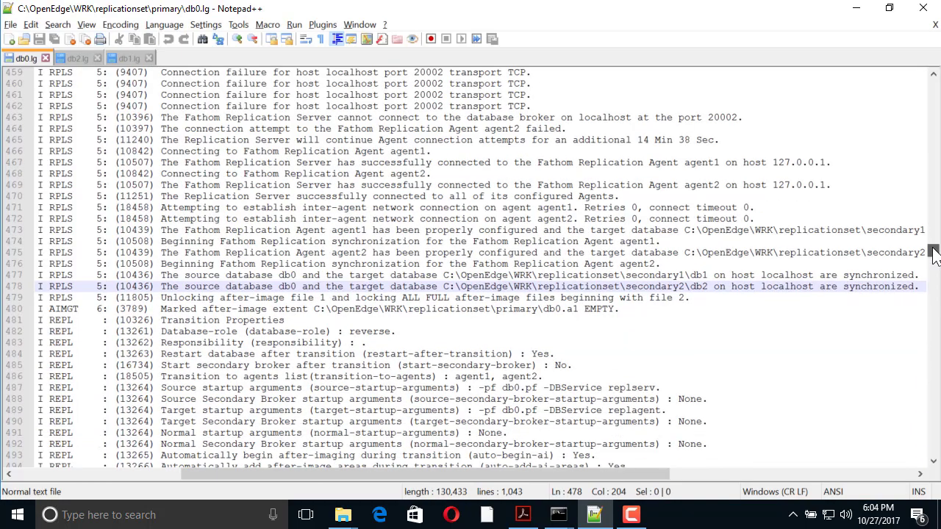
scroll("down", 3)
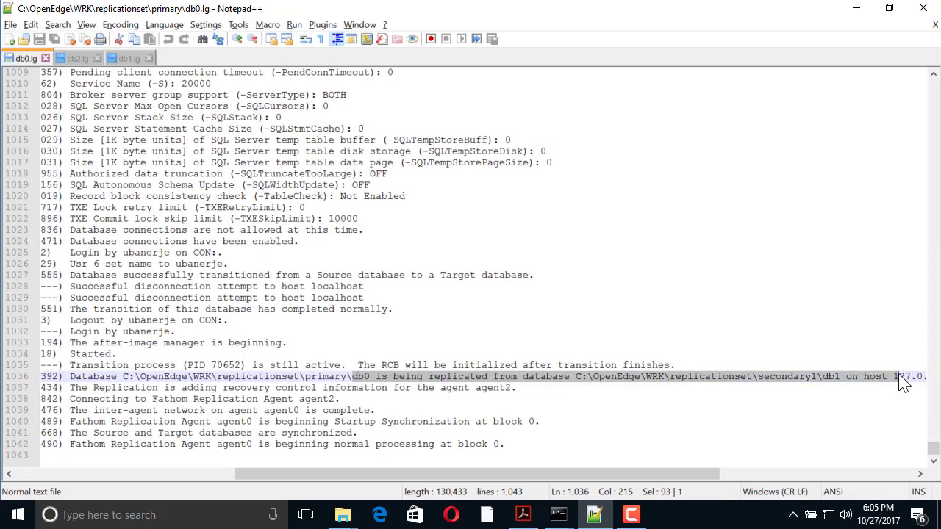
left_click(127, 58)
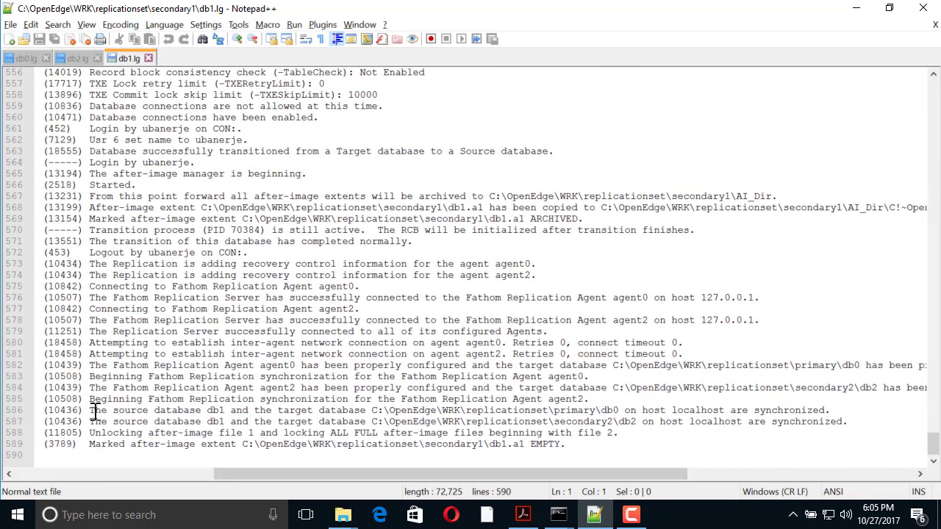
key("alt+tab")
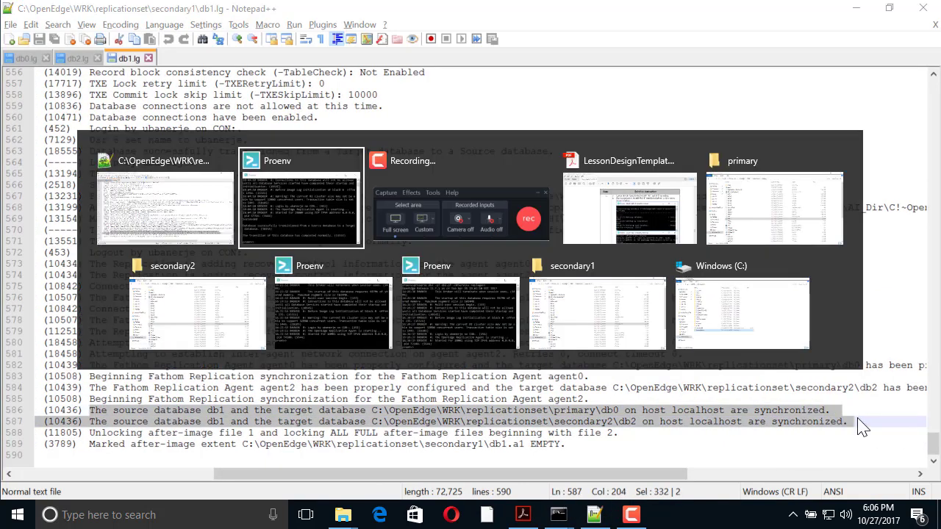
Restart db0 with proserve db0 -pf db0.pf so its replication agent runs again
left_click(300, 202)
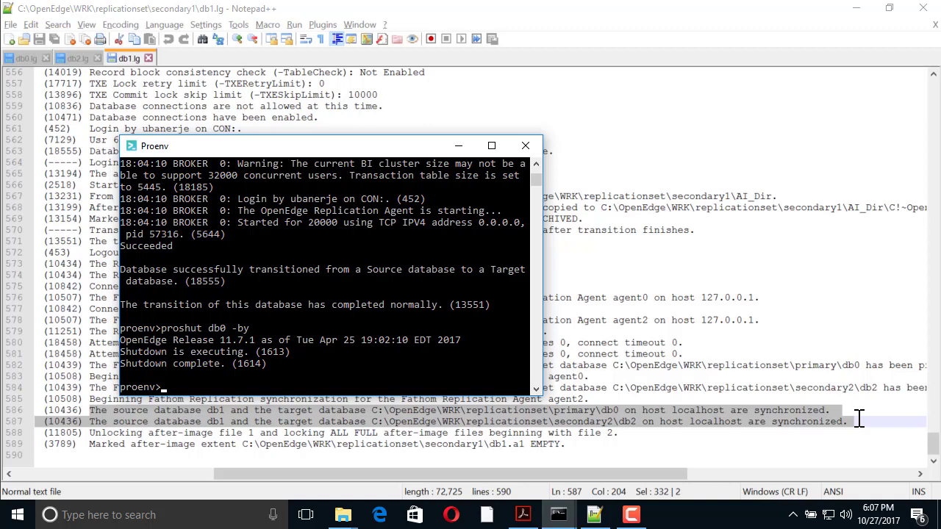
type("proserve d")
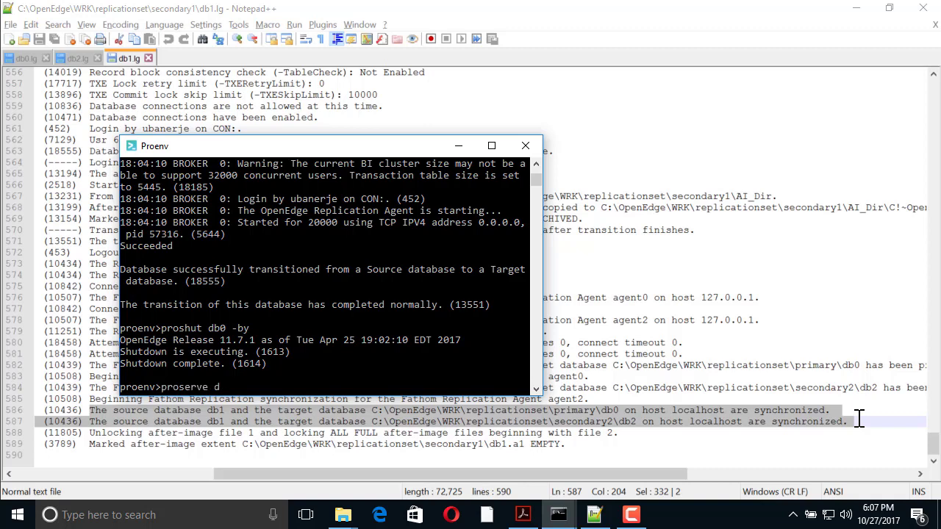
type("db0")
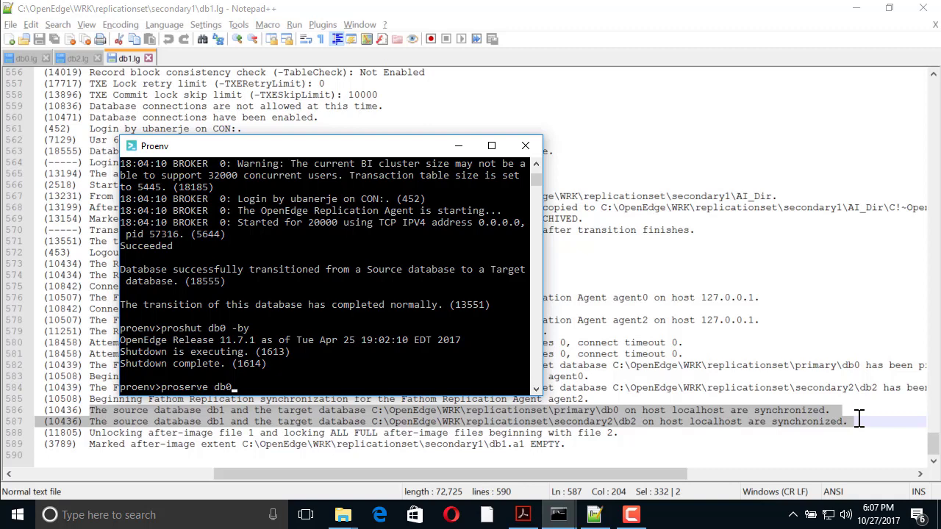
type("-")
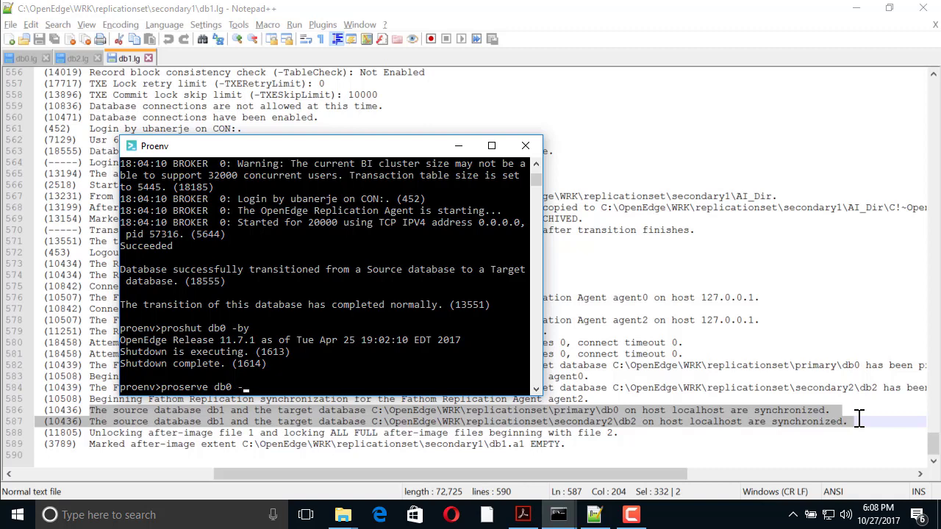
type("pf db0")
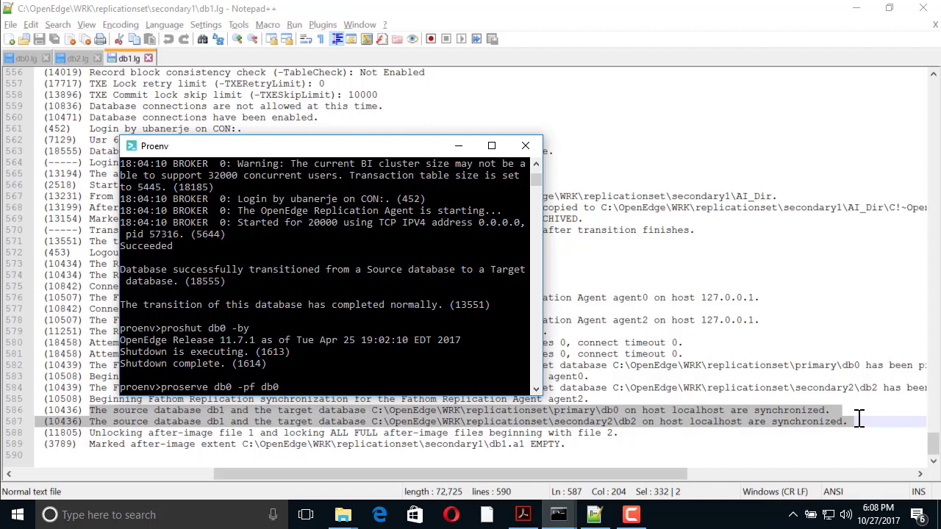
type(".pf -DBService repla")
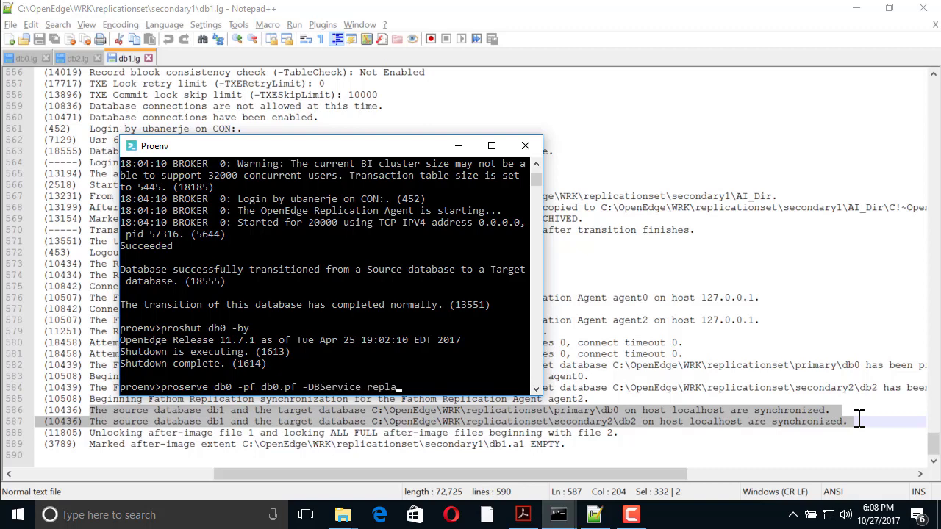
key("alt+tab")
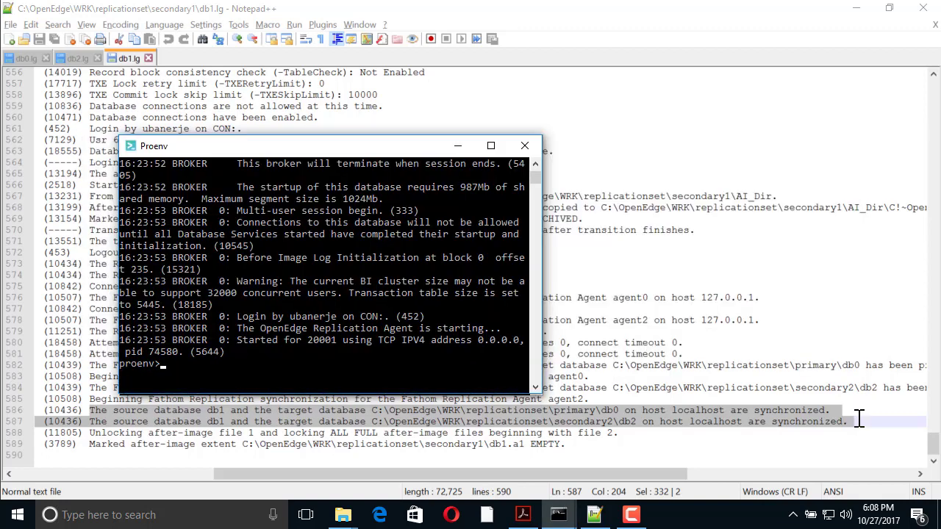
Run dsrutil db1 -C terminate server to shut down db1's replication server
type("dsrutil db1")
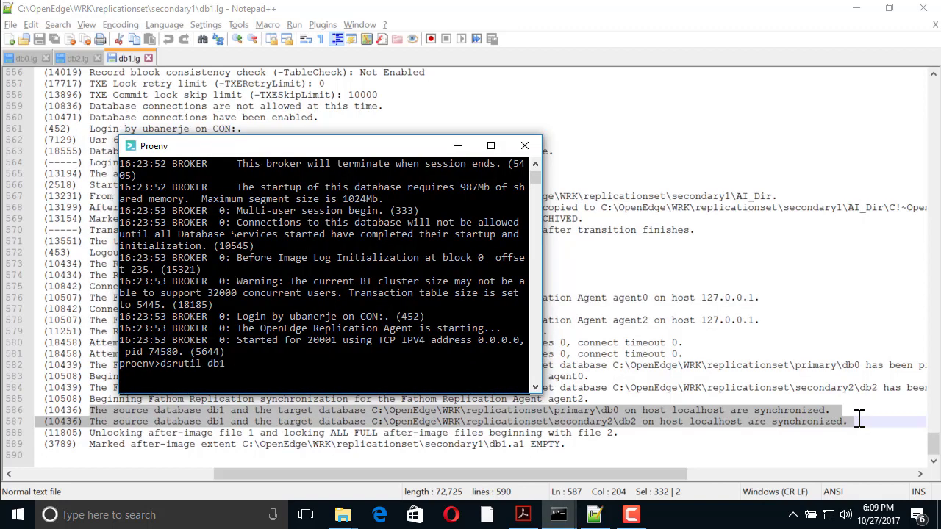
type("-C terminate serve")
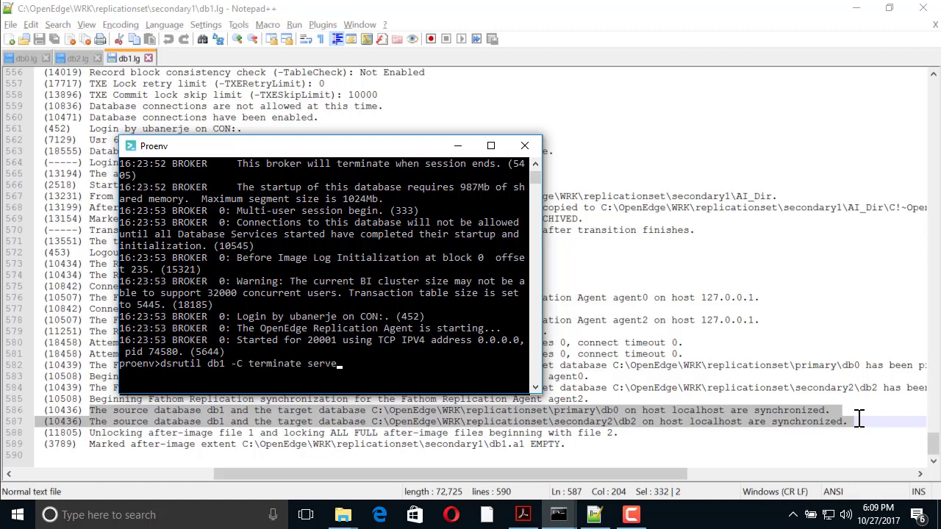
key("Return")
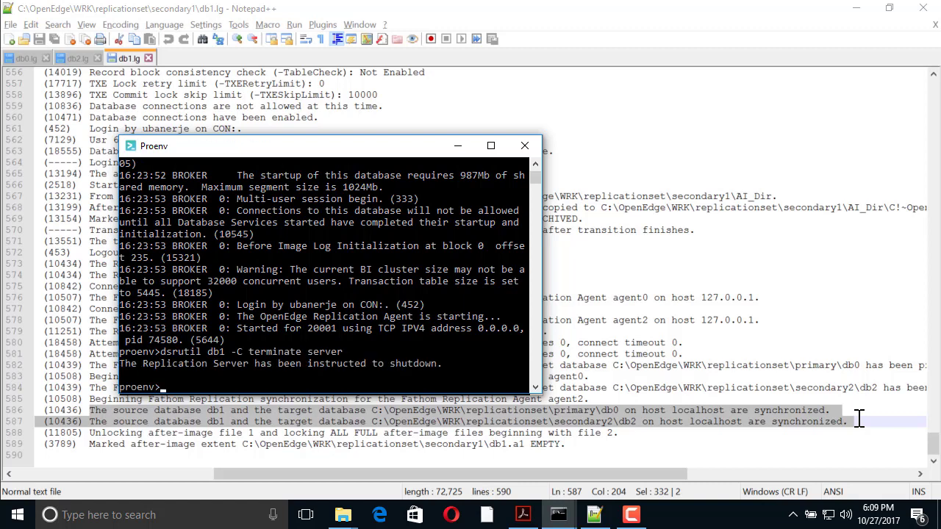
type("dsrutil db1 -C terminate server")
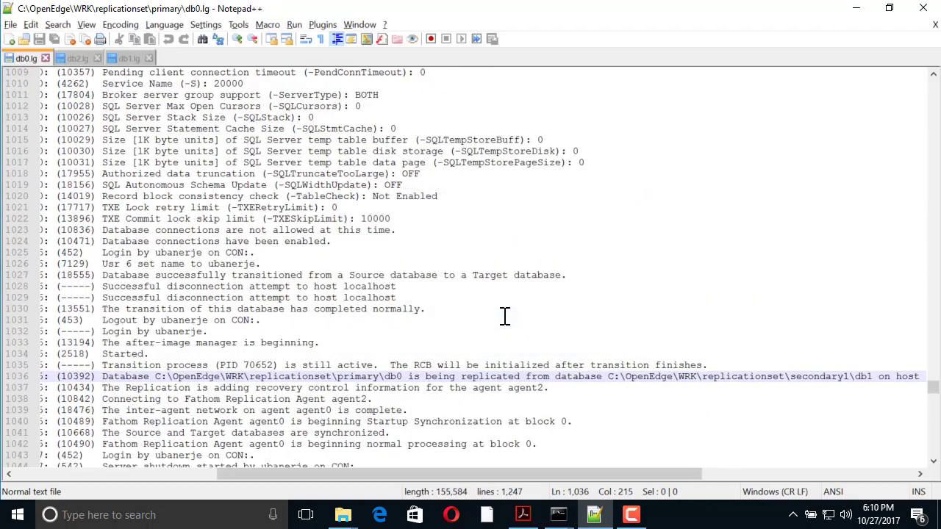
Highlight the db0.lg lines showing db0 replicated from db1 and synchronized, then check db1.lg's end
scroll("down", 3)
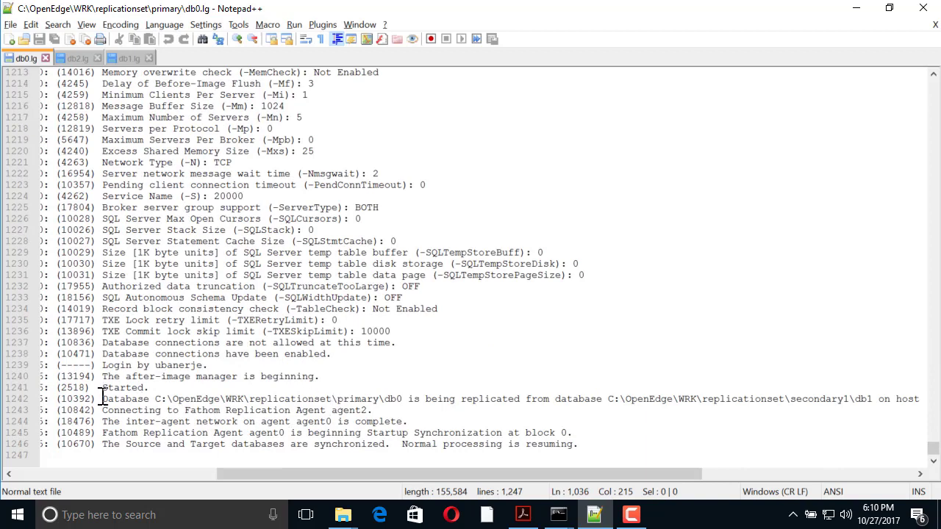
left_click_drag(102, 398, 581, 444)
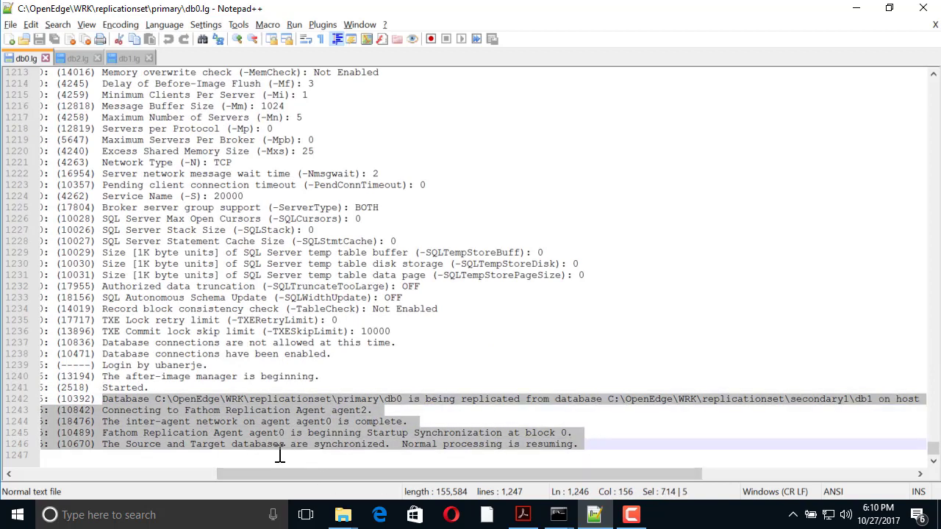
left_click(120, 58)
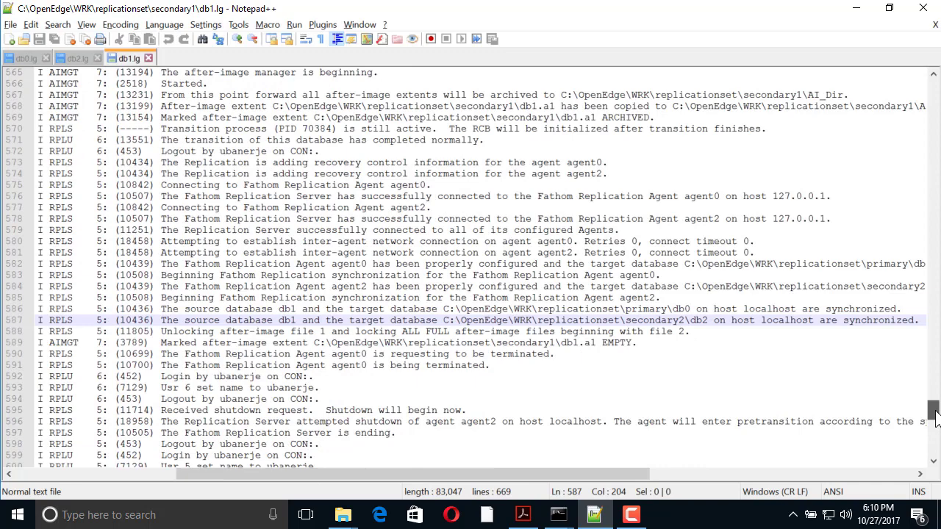
scroll("down", 3)
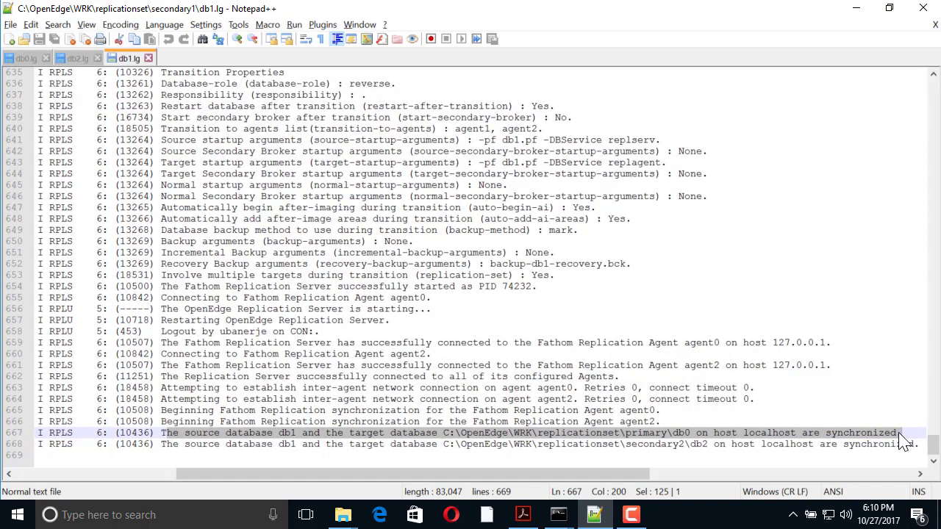
key("alt+tab")
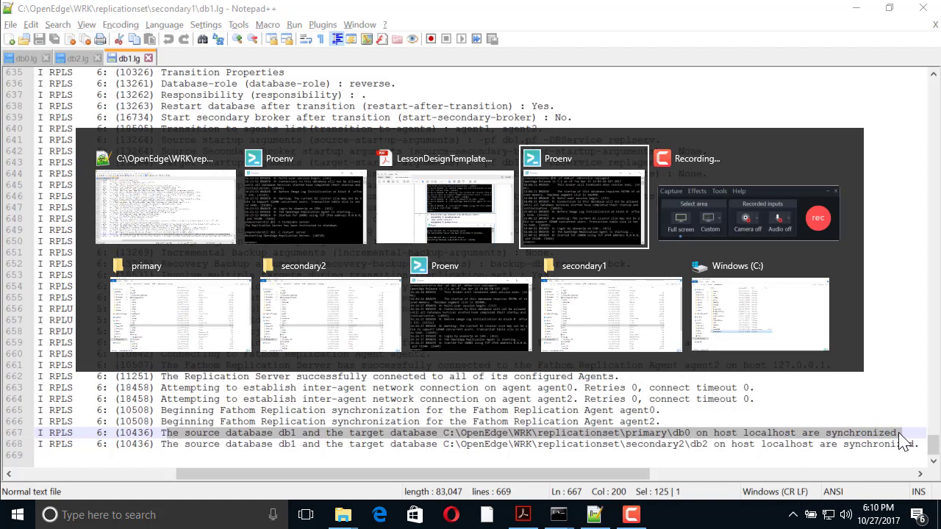
Edit db0.repl.properties, db1.repl.properties and db2.repl.properties in Notepad++ from their folders
left_click(180, 311)
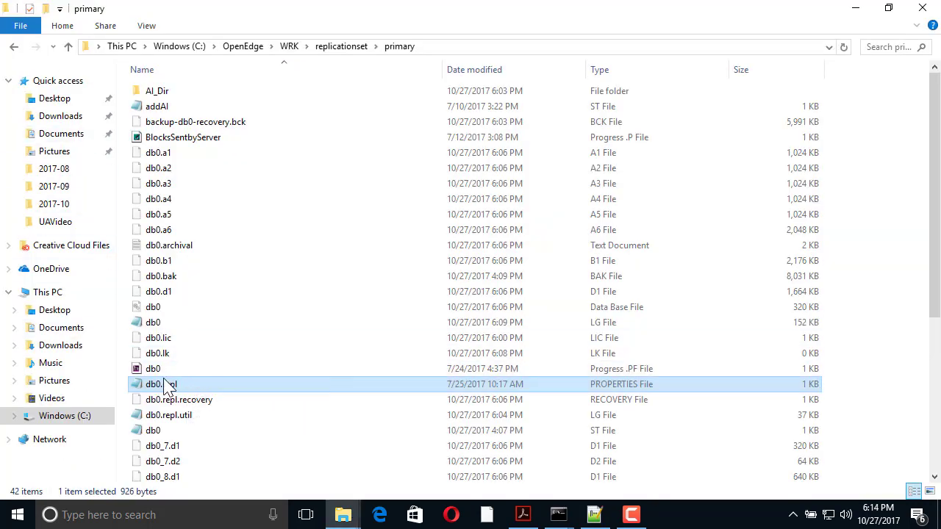
right_click(163, 383)
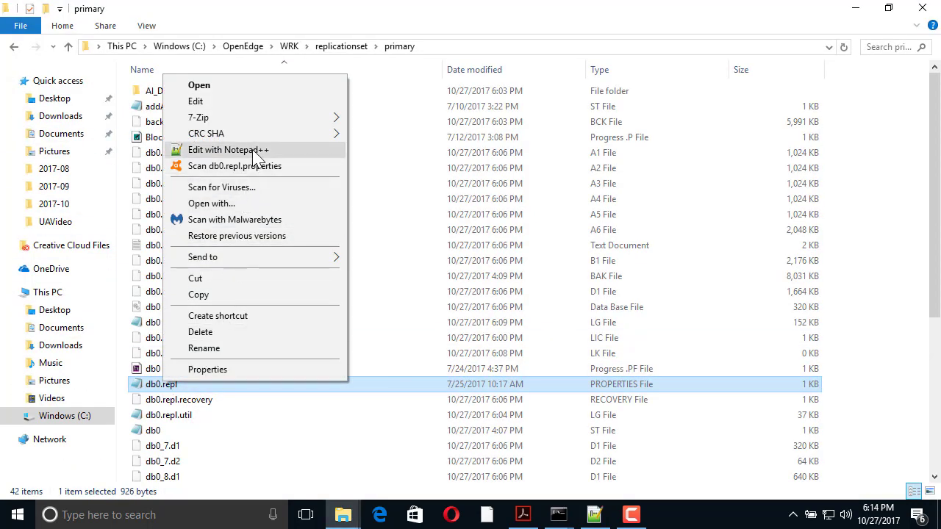
left_click(229, 150)
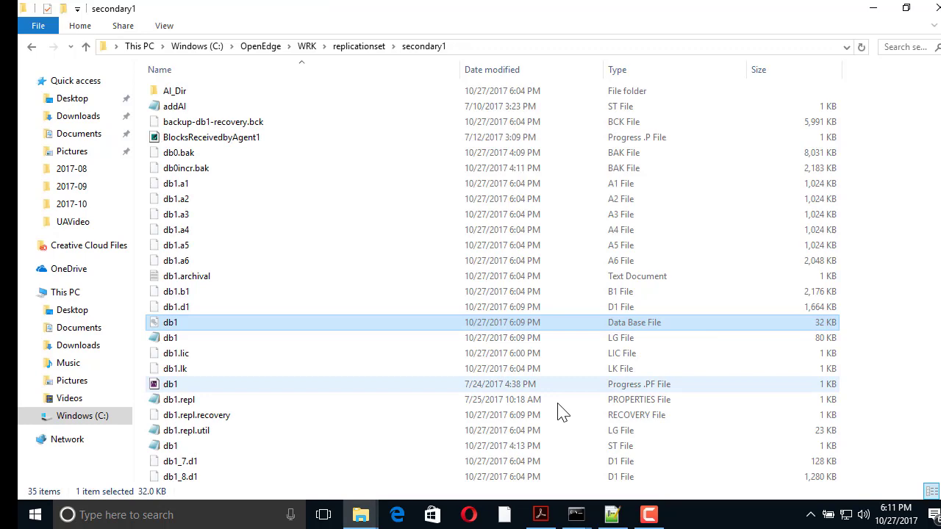
right_click(179, 400)
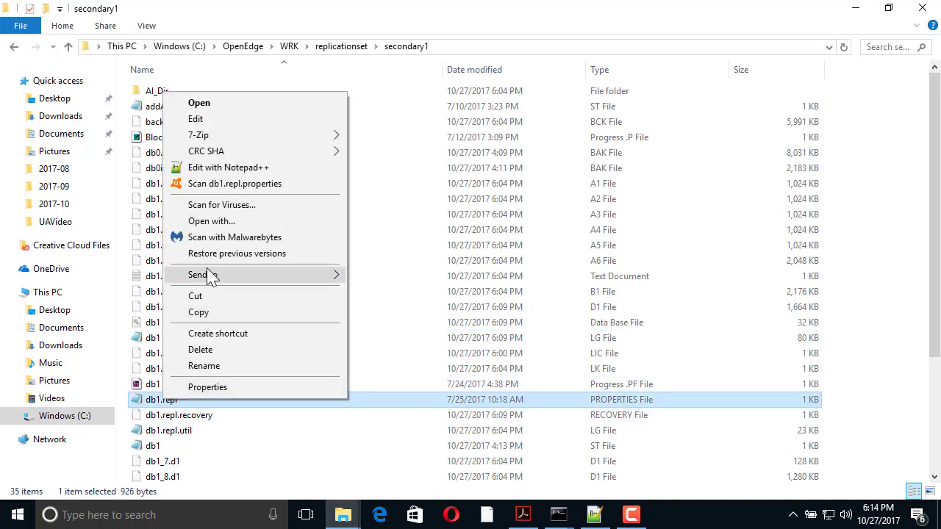
left_click(227, 167)
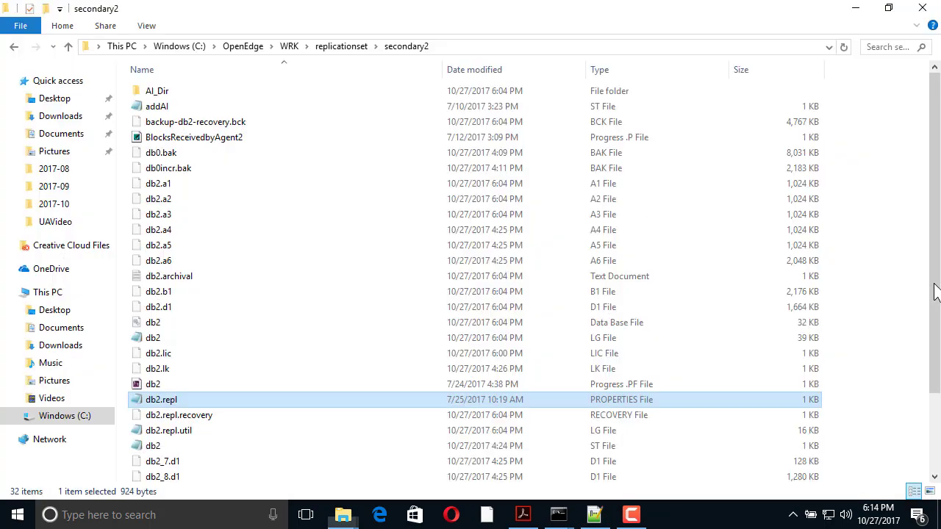
right_click(162, 400)
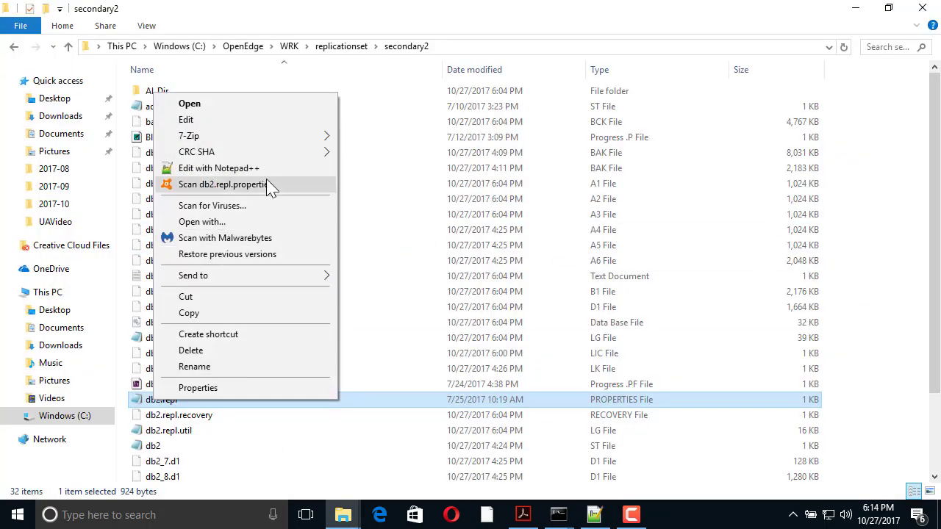
left_click(218, 168)
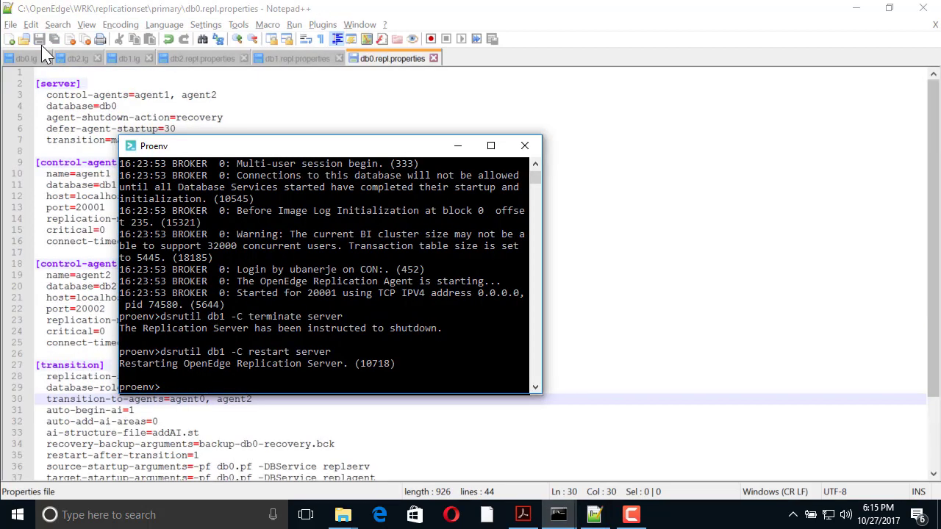
Restart db1's replication server and transition it back to a target with dsrutil, completing normally
type("dsrutil")
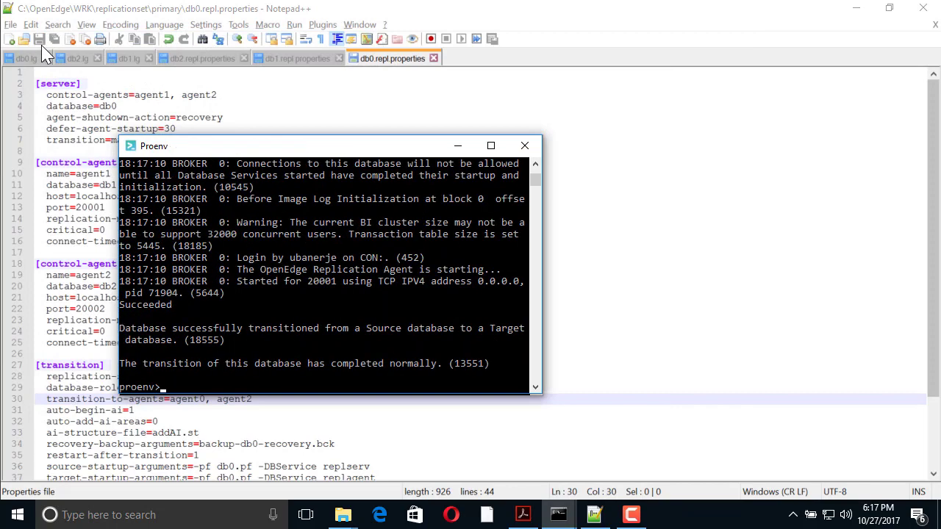
key("alt+tab")
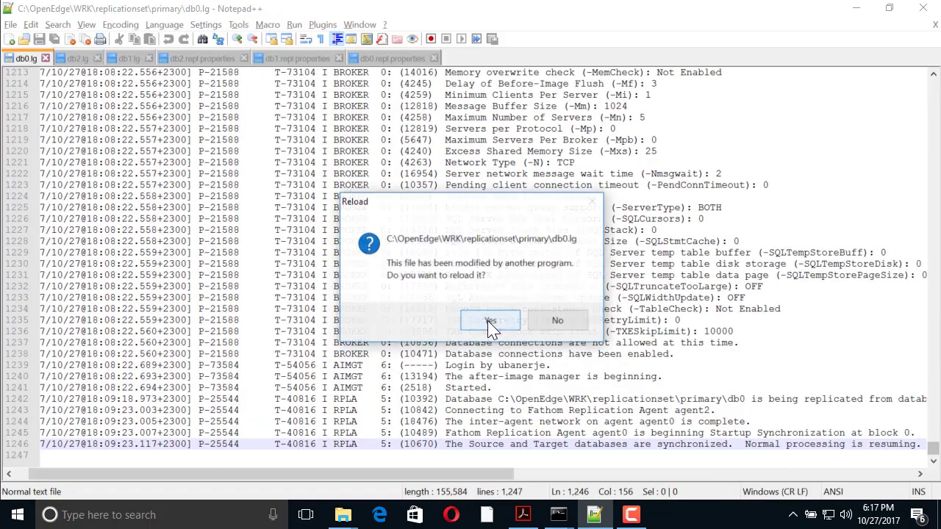
Reload db0.lg and view its end showing db0 transitioned from Target back to Source
left_click(490, 321)
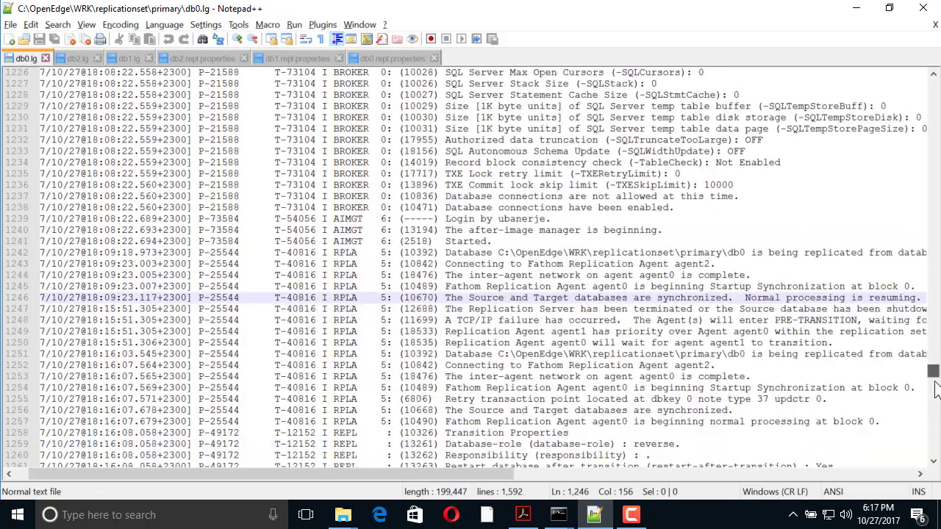
scroll("down", 3)
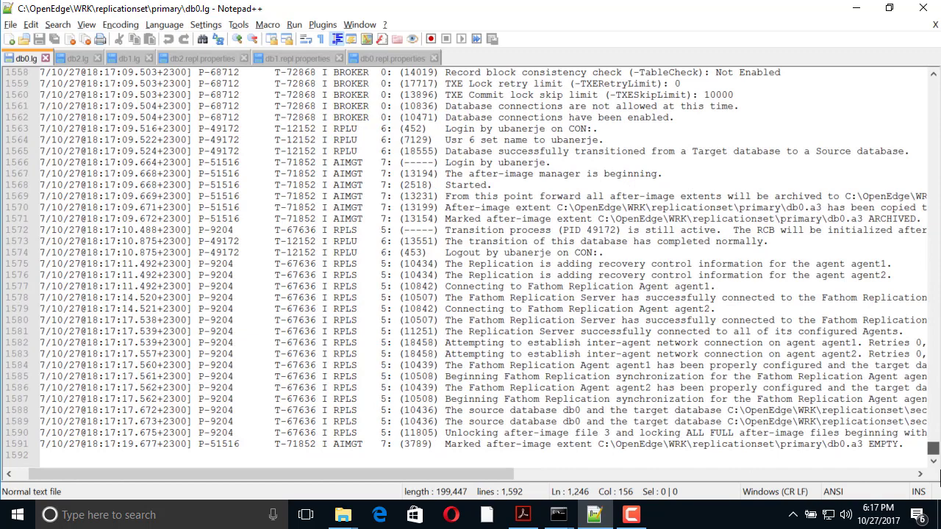